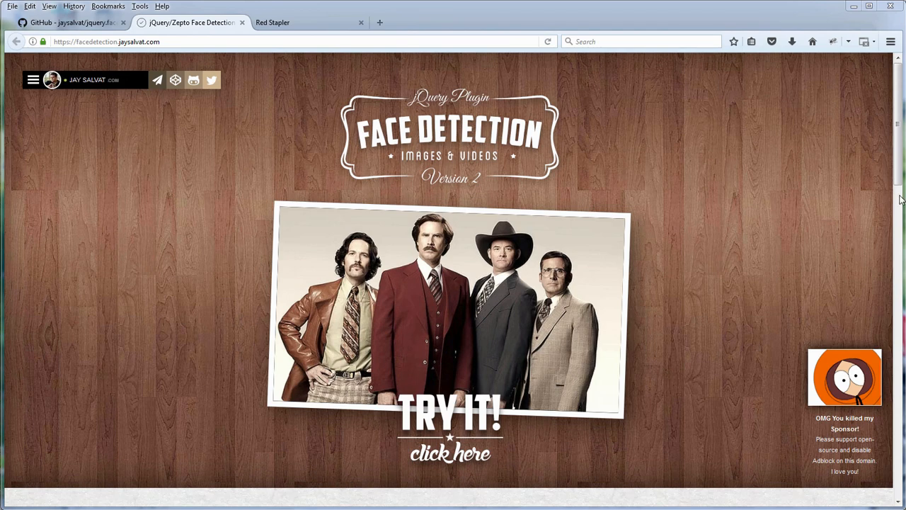
# Scroll through the demo site to watch faces boxed in the group photo and dancing video
pyautogui.scroll(-3)
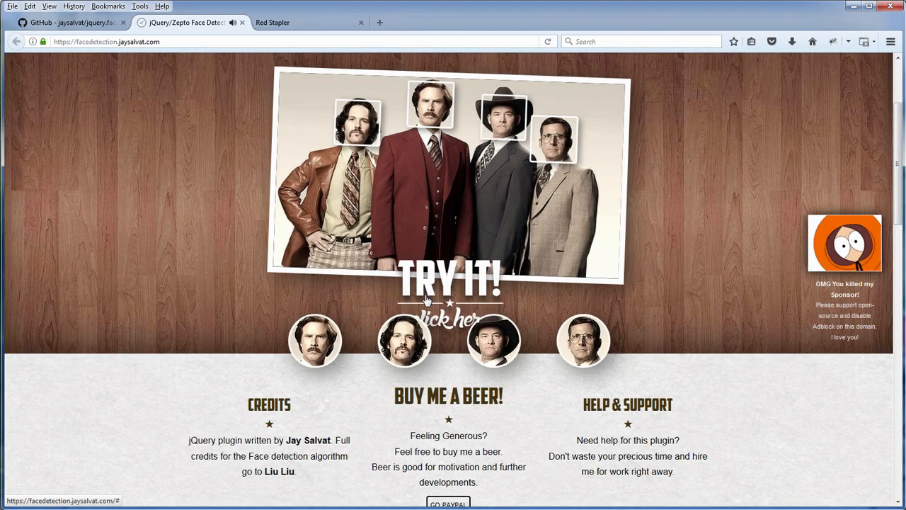
pyautogui.moveTo(665, 373)
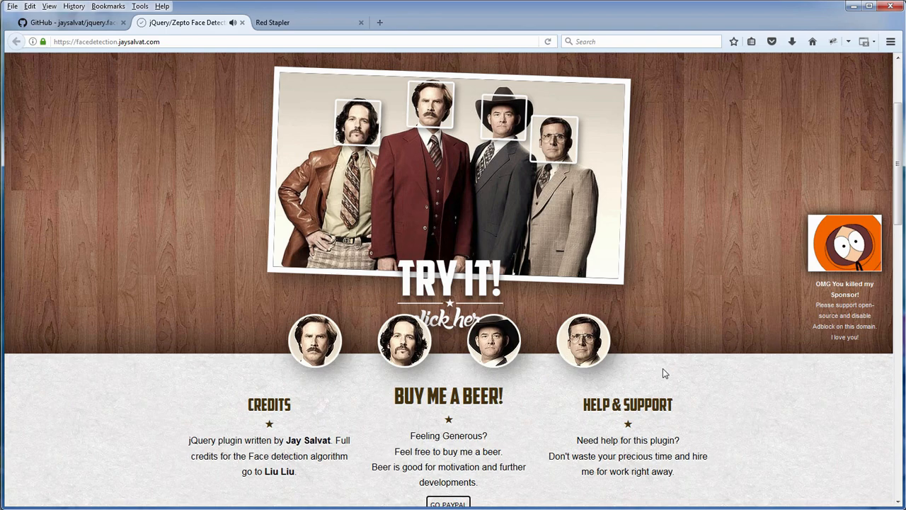
pyautogui.scroll(-3)
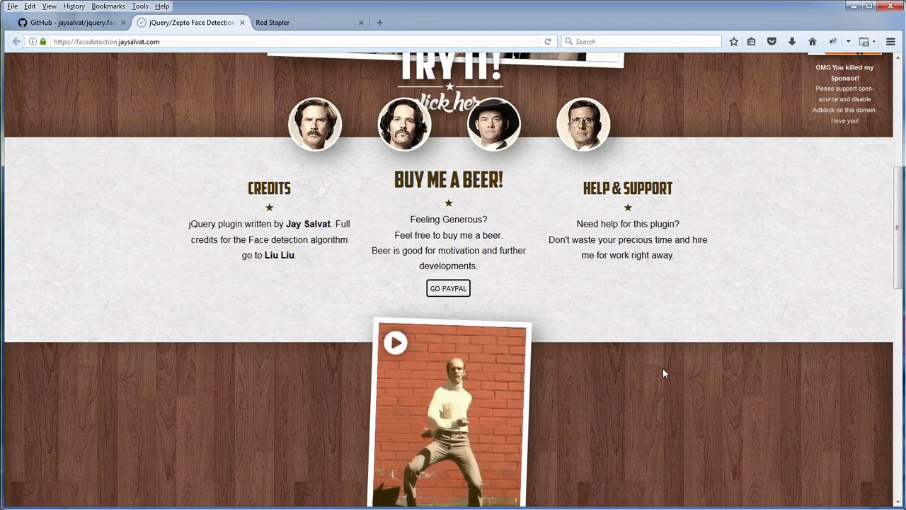
pyautogui.scroll(-3)
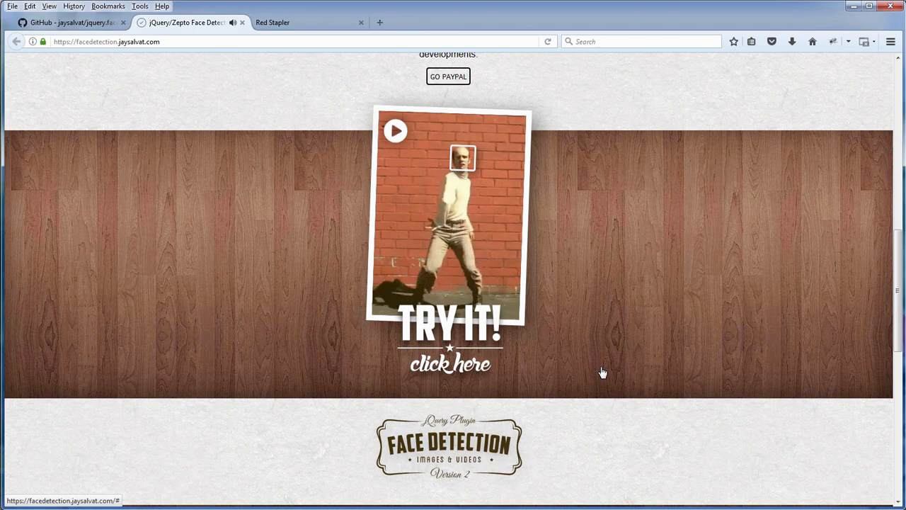
pyautogui.moveTo(354, 287)
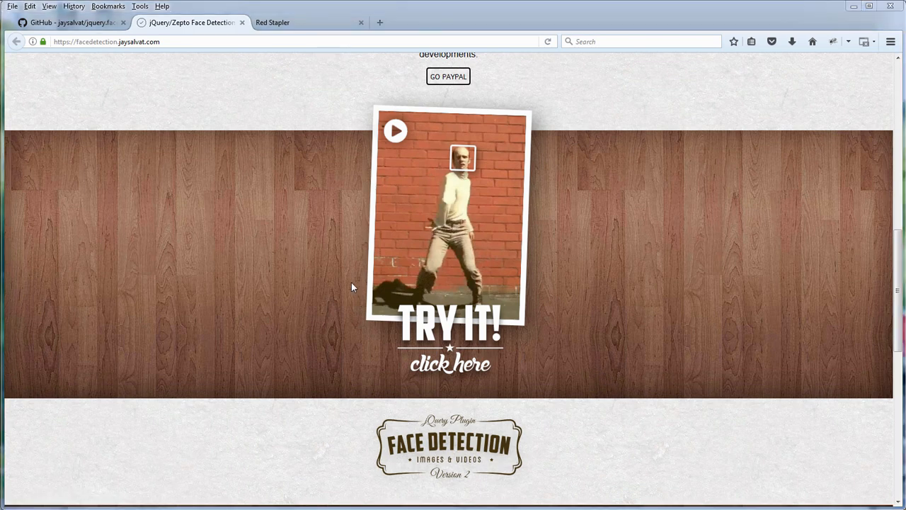
# Download the jquery.facedetection v2.0.2 'Source code (zip)' from the GitHub releases page
pyautogui.click(71, 22)
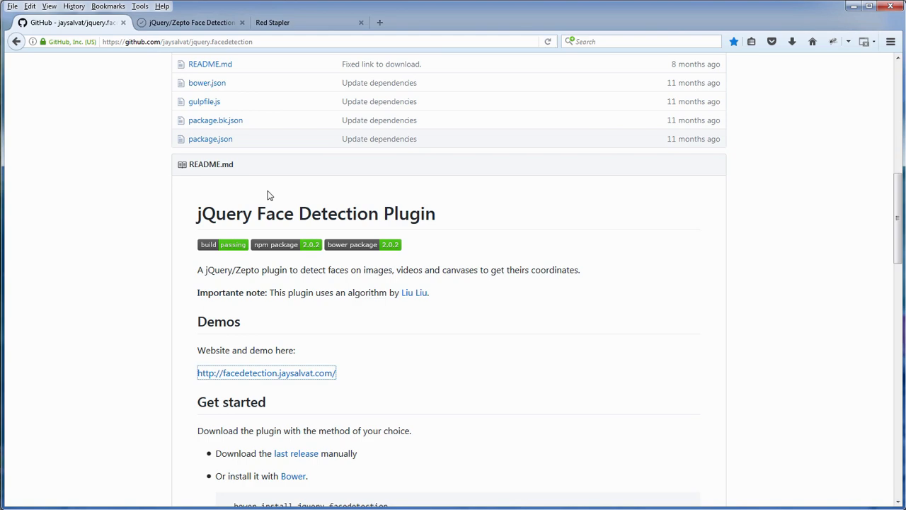
pyautogui.scroll(3)
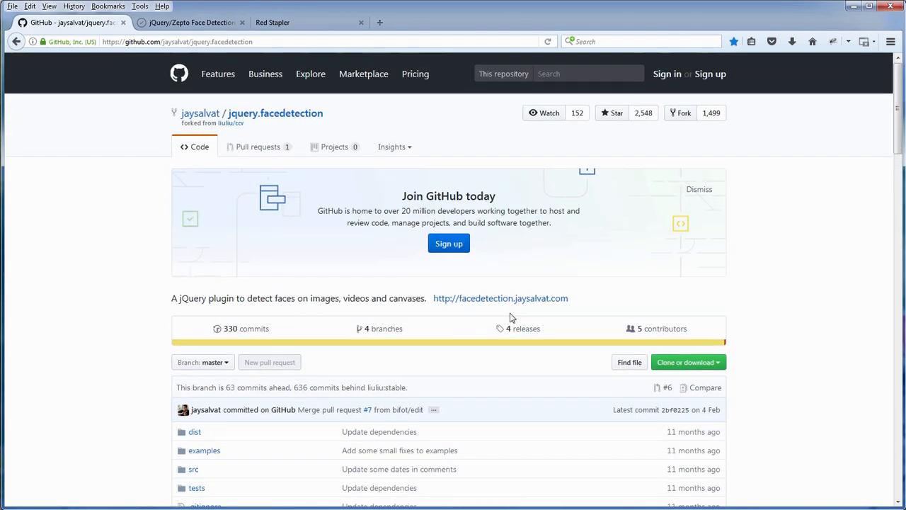
pyautogui.click(524, 328)
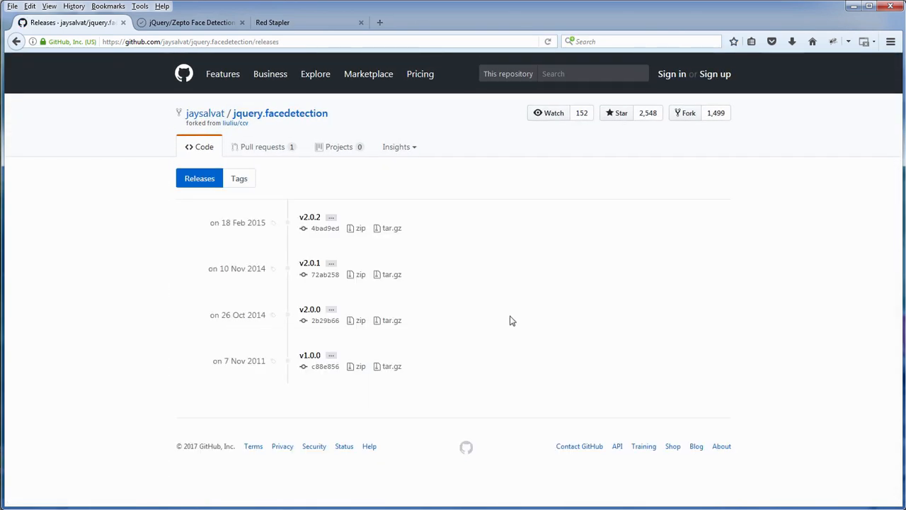
pyautogui.click(310, 217)
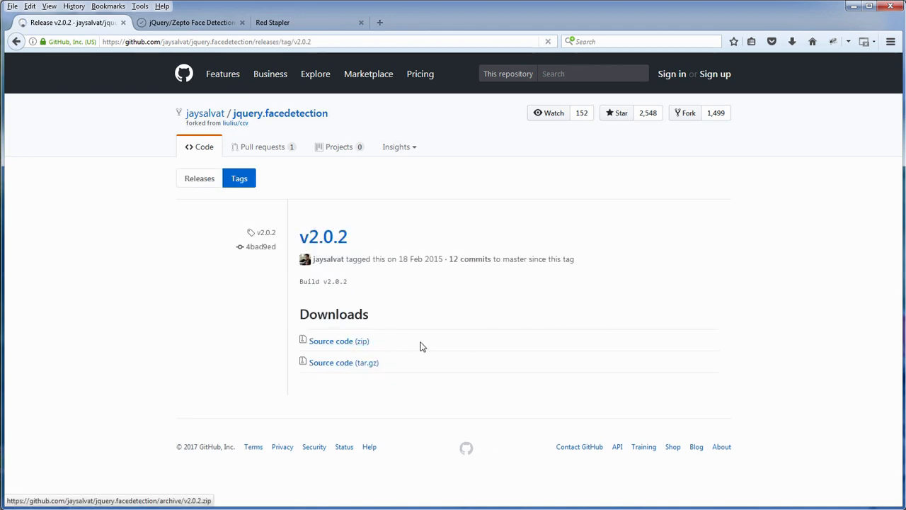
pyautogui.click(339, 340)
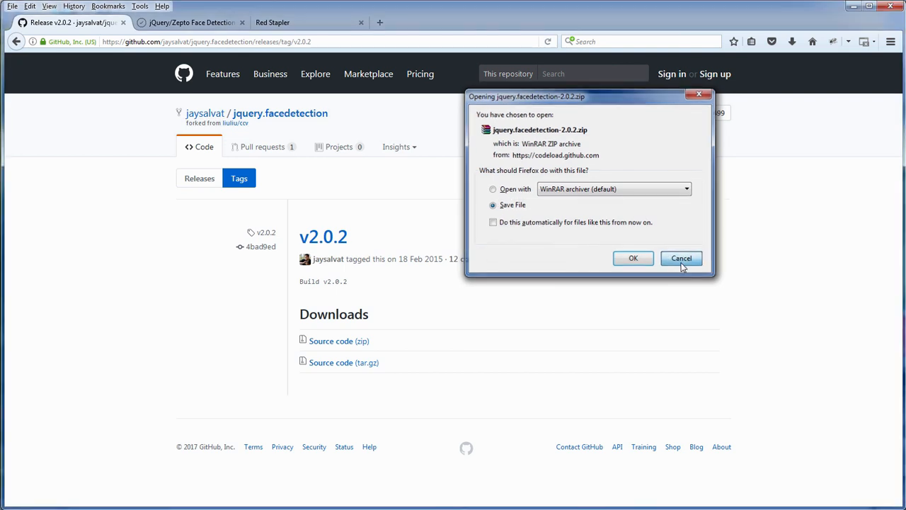
# Dismiss the download prompt and select index.html in the C:\xampp\htdocs folder
pyautogui.click(681, 257)
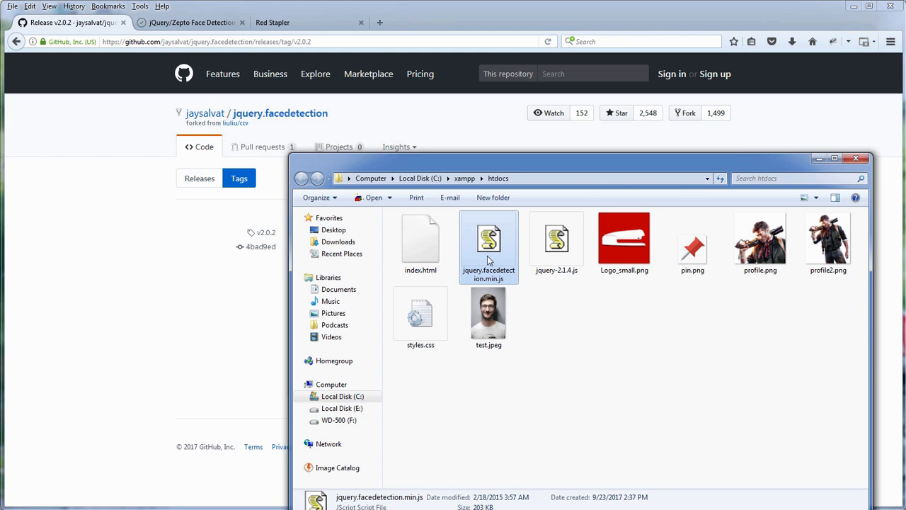
pyautogui.click(421, 241)
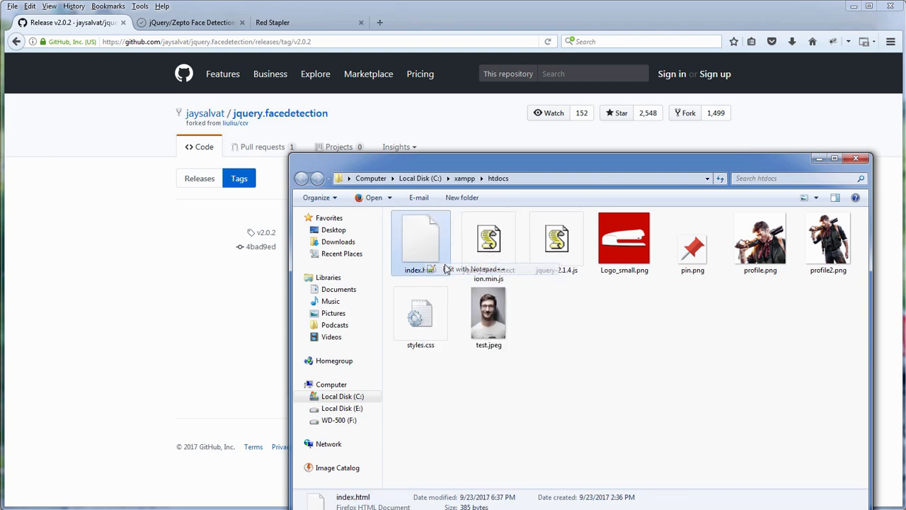
# In index.html, add the jquery.facedetection.min.js script tag and a console.log() call
pyautogui.doubleClick(420, 241)
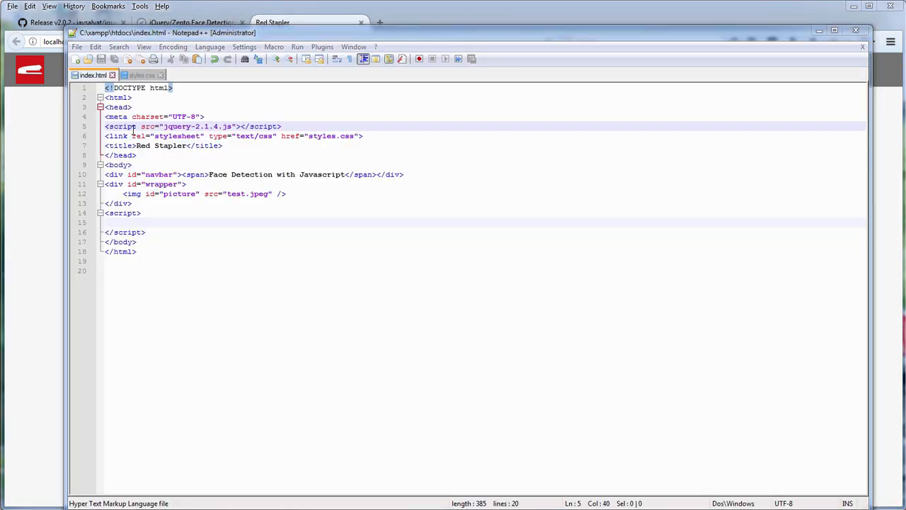
pyautogui.write('<script src="jquery.facedetection.min.js"></script>')
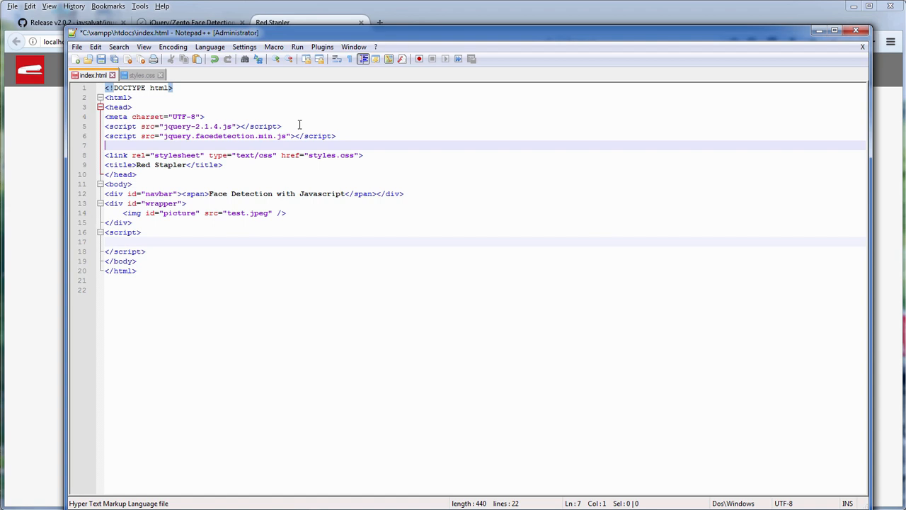
pyautogui.press('Delete')
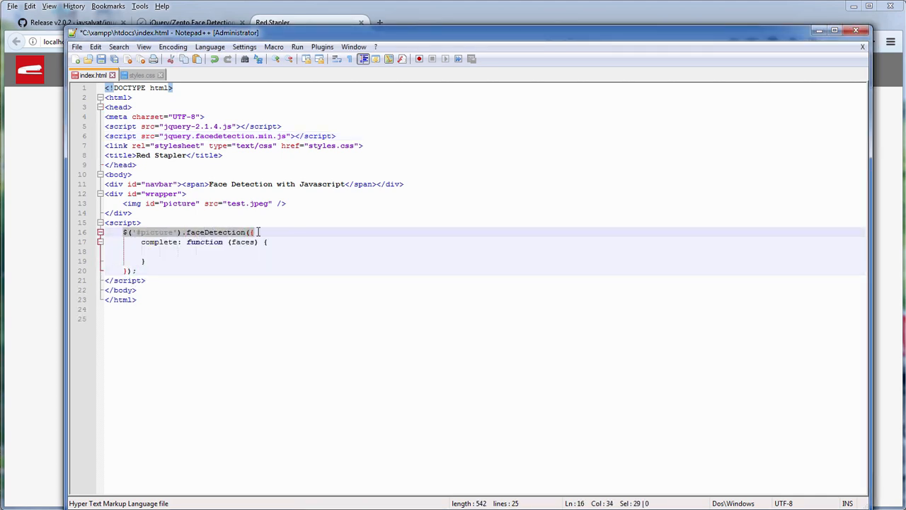
pyautogui.moveTo(156, 241)
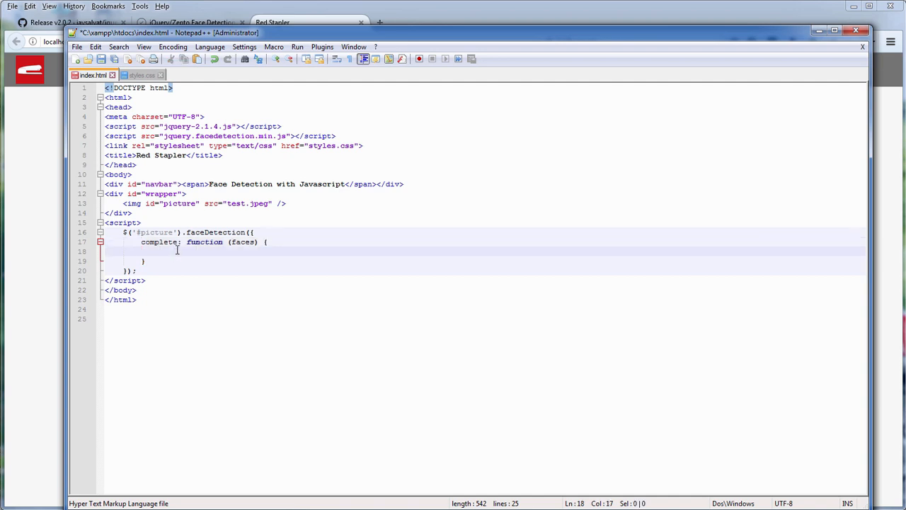
pyautogui.write('conso')
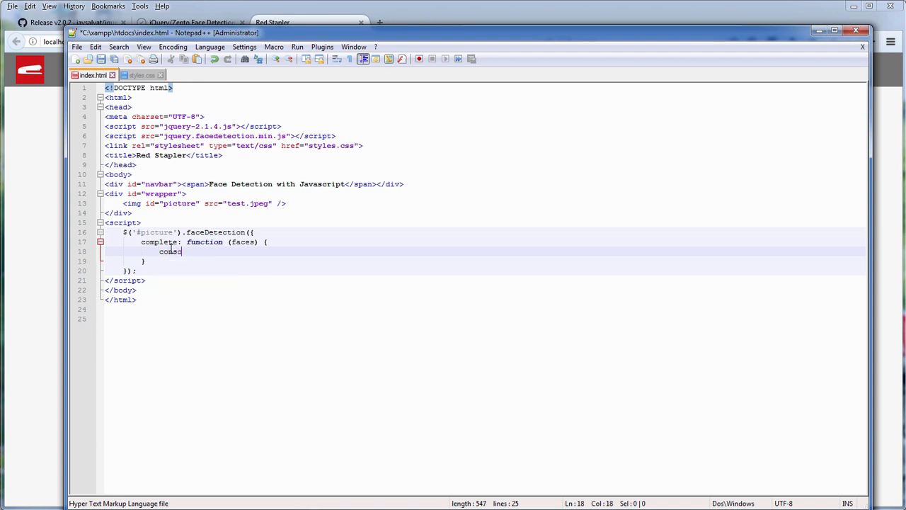
pyautogui.write('le.log()')
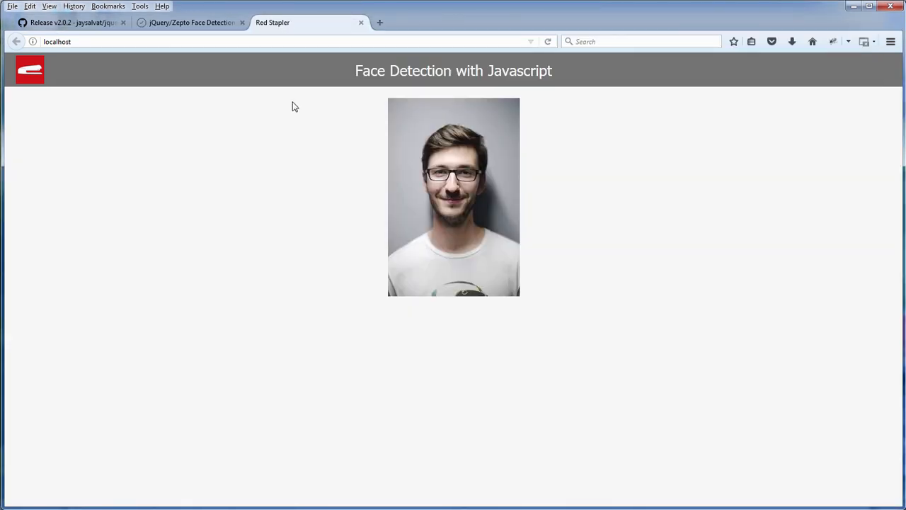
pyautogui.moveTo(627, 371)
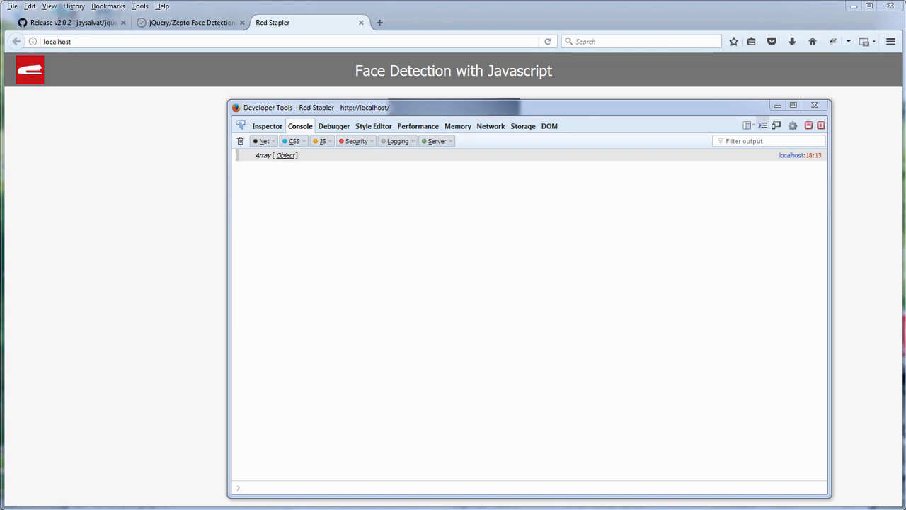
# Expand the logged face object to view its confidence, position and size
pyautogui.click(286, 155)
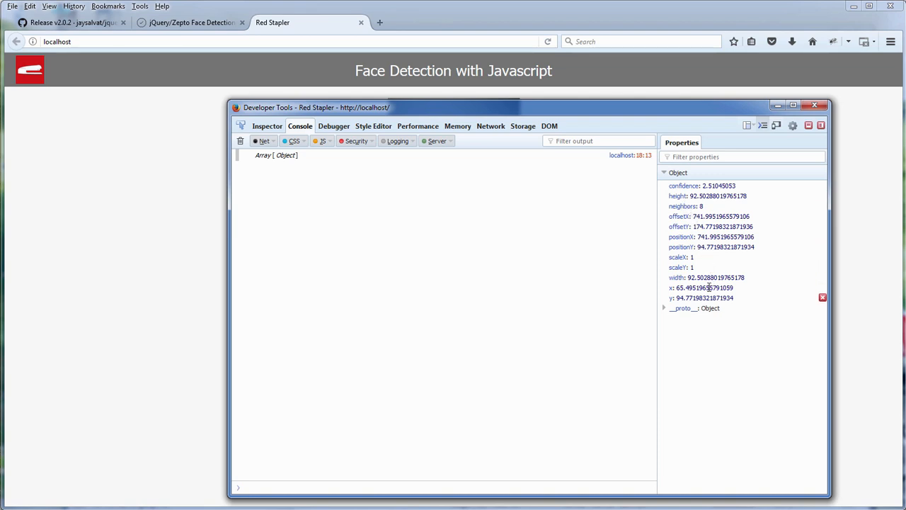
pyautogui.click(71, 22)
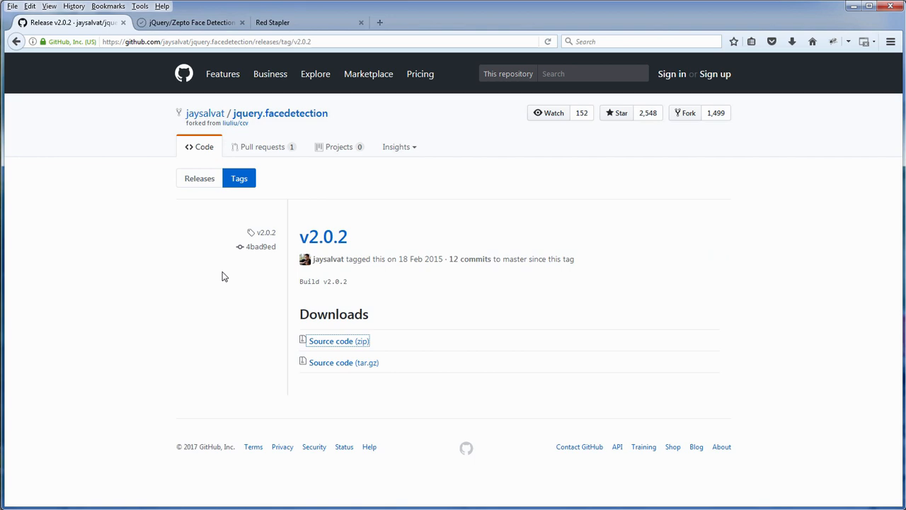
# Open the jquery.facedetection repository README and scroll to its Results section
pyautogui.click(276, 113)
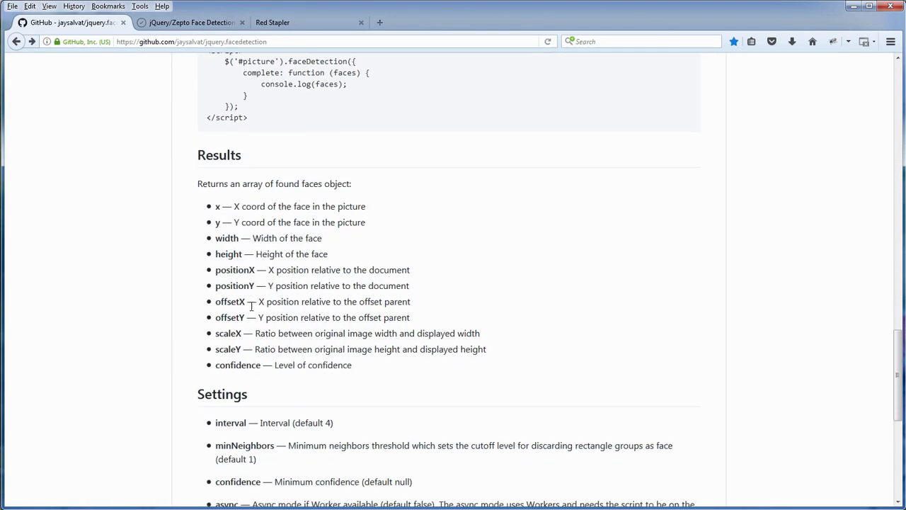
pyautogui.scroll(3)
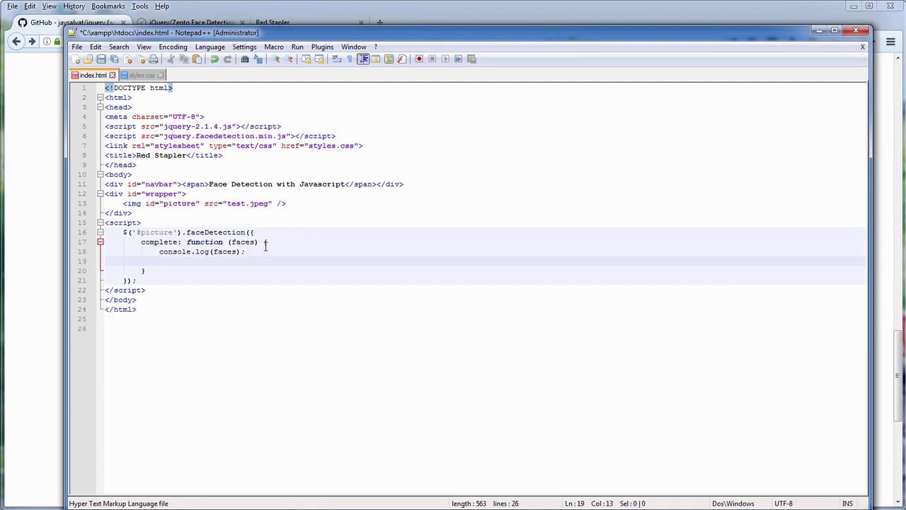
# Add the face-box $div line, check the .face-box CSS rules, and review faces[0] positioning
pyautogui.write('$div = $("<div>", {"class": "face-box"});')
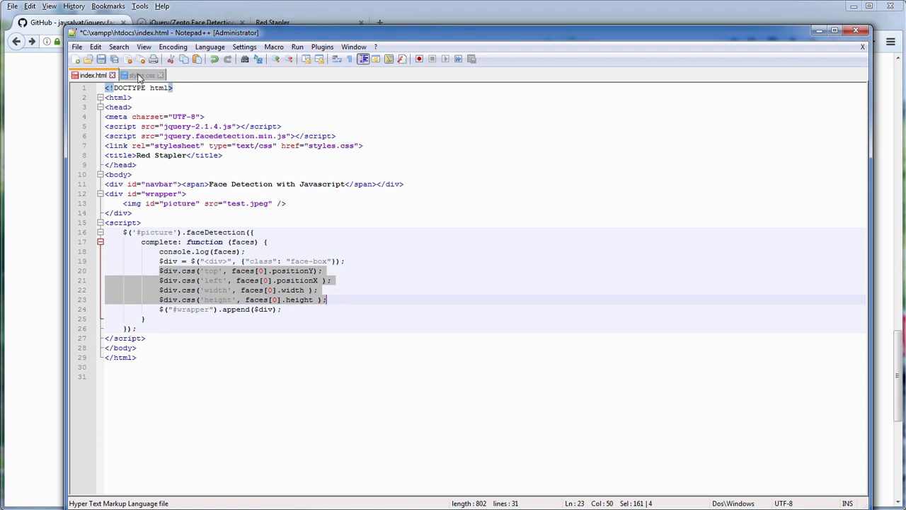
pyautogui.click(141, 75)
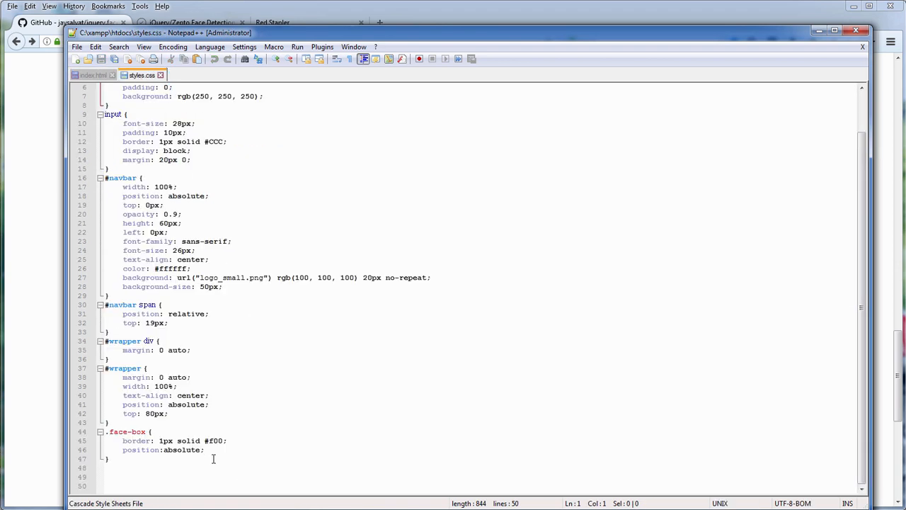
pyautogui.moveTo(122, 440); pyautogui.dragTo(205, 449)
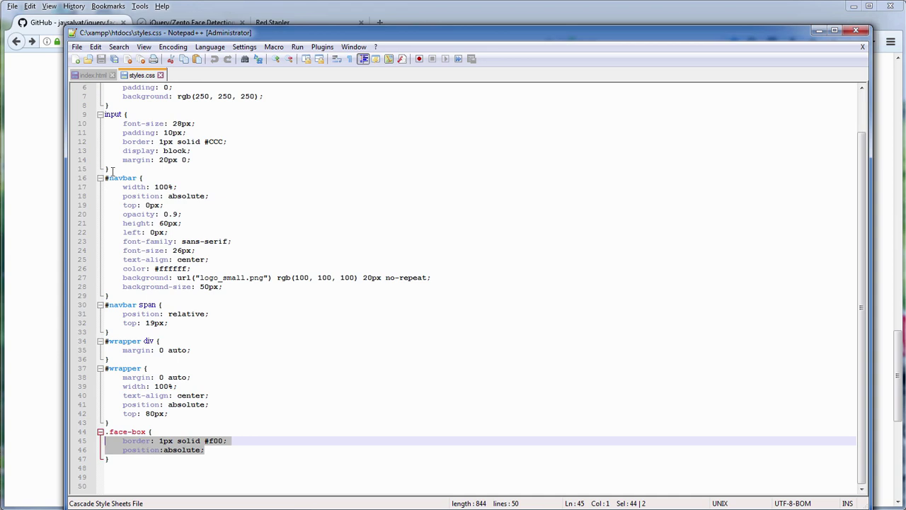
pyautogui.click(93, 75)
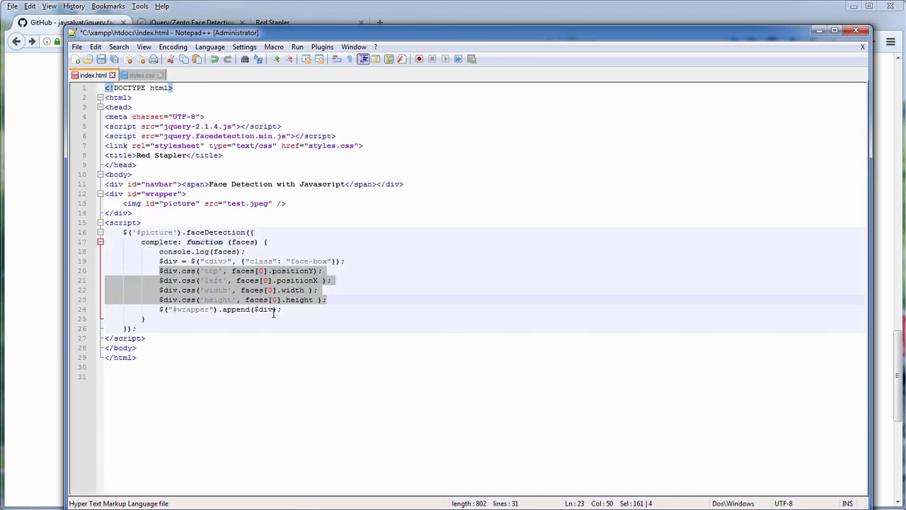
pyautogui.click(290, 309)
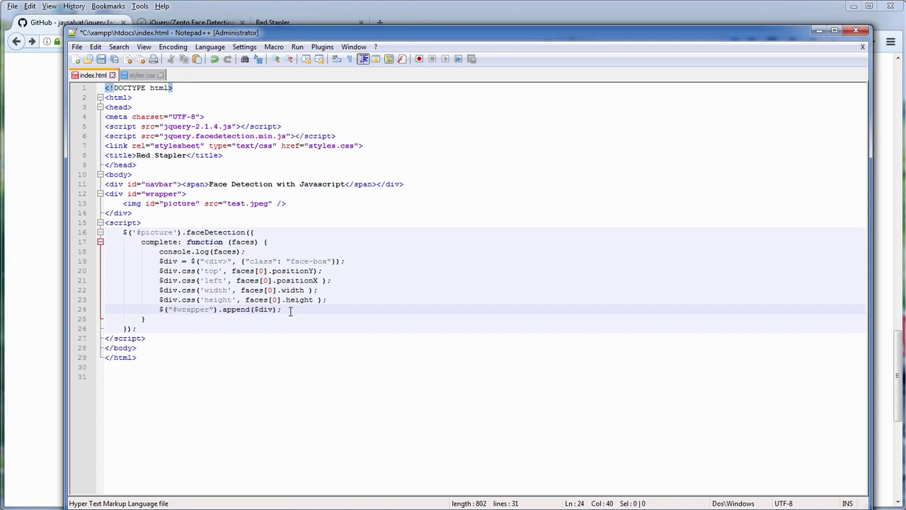
pyautogui.doubleClick(250, 271)
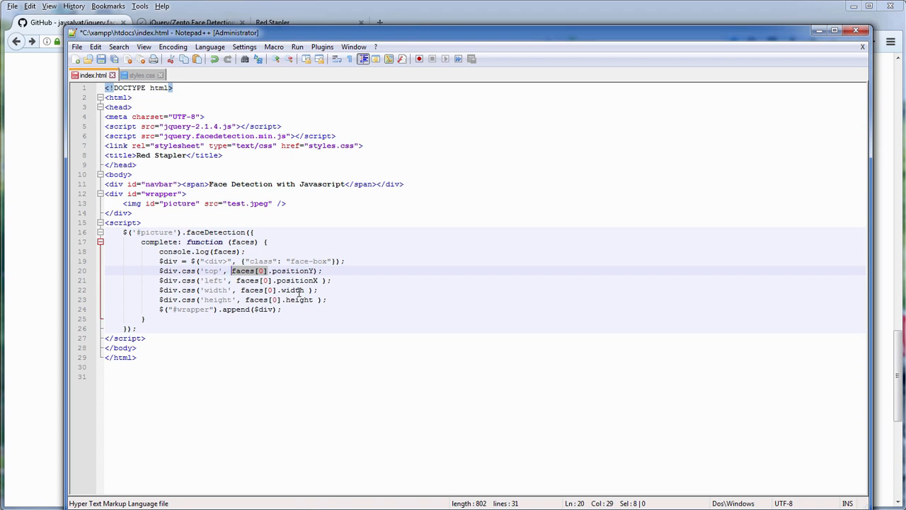
pyautogui.click(297, 290)
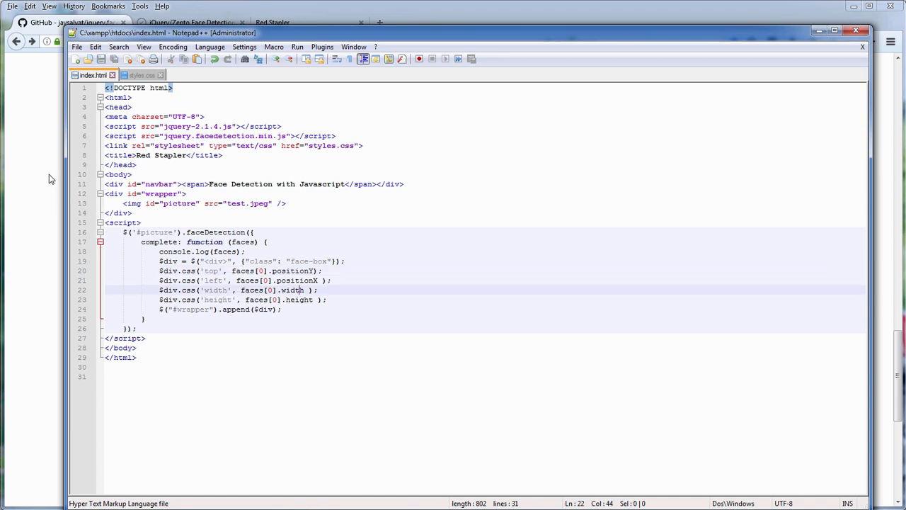
# Switch to the localhost page to see the red box around the man's face
pyautogui.click(308, 22)
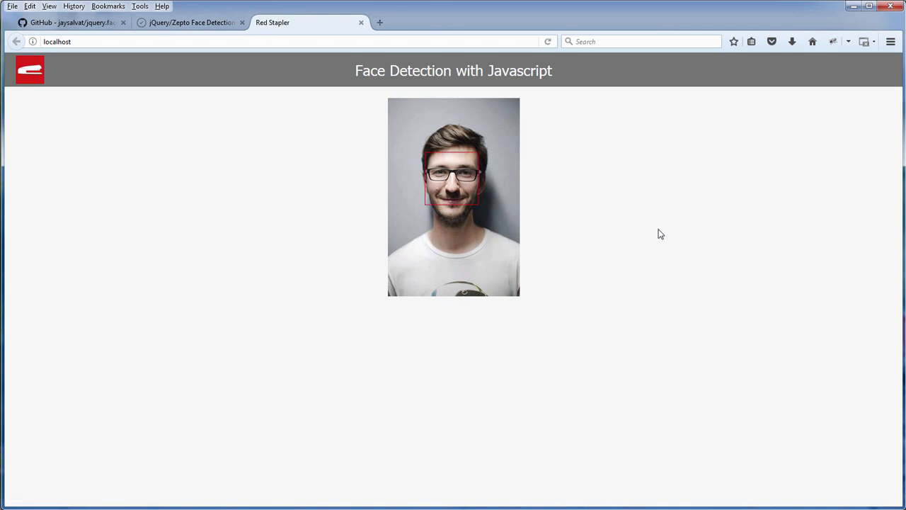
pyautogui.moveTo(721, 296)
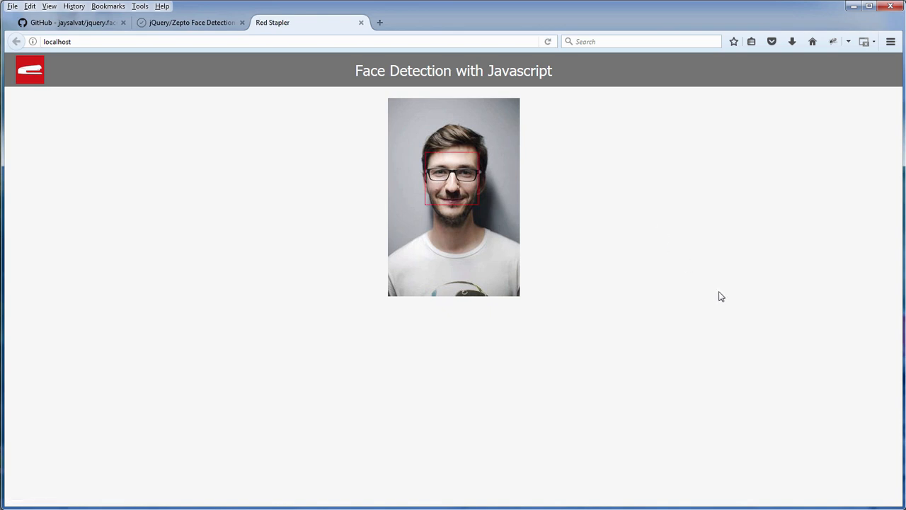